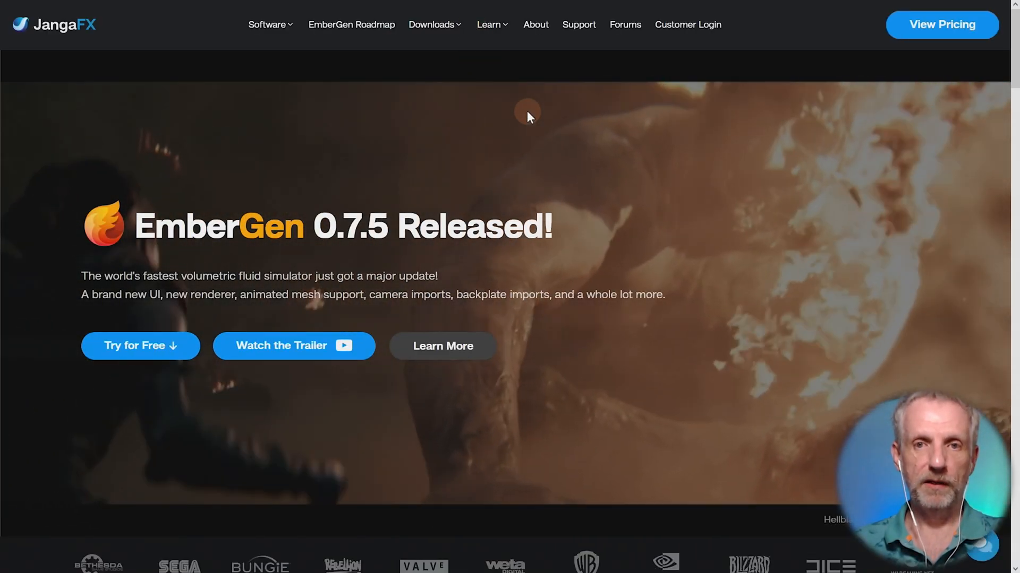
# Reach the EmberGen download page from the Downloads menu on the JangaFX site.
pyautogui.click(432, 24)
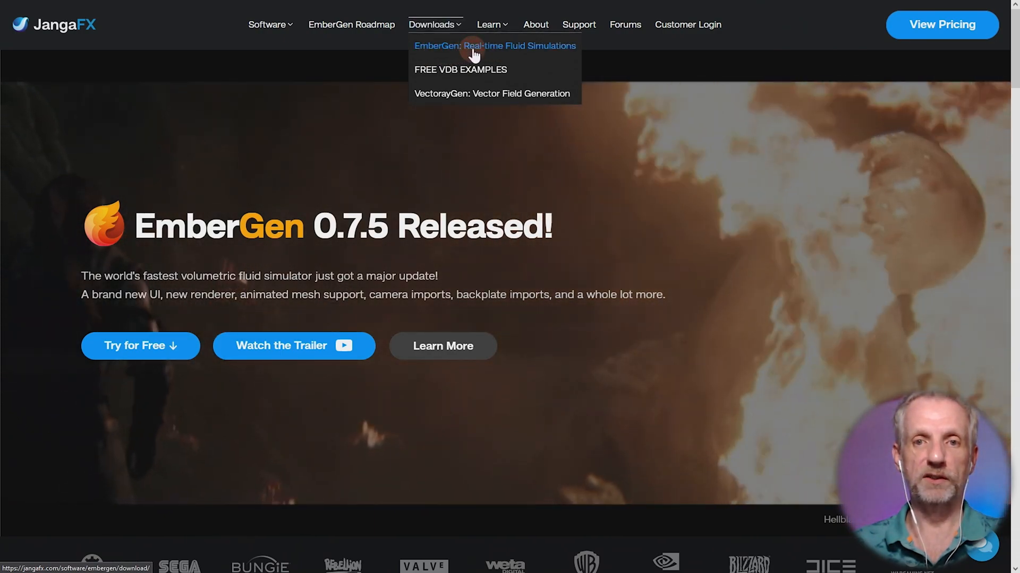
pyautogui.click(494, 46)
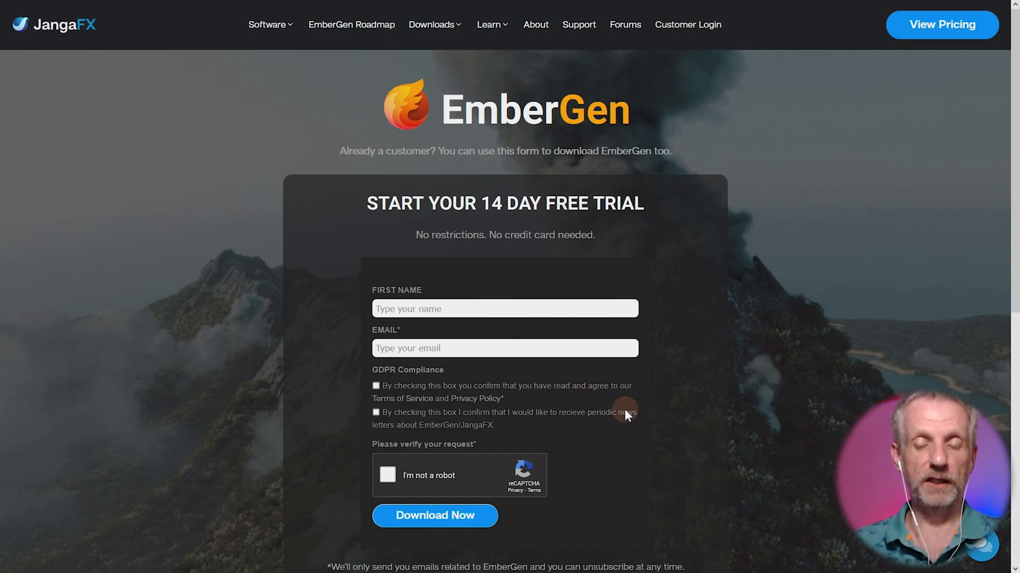
pyautogui.moveTo(677, 471)
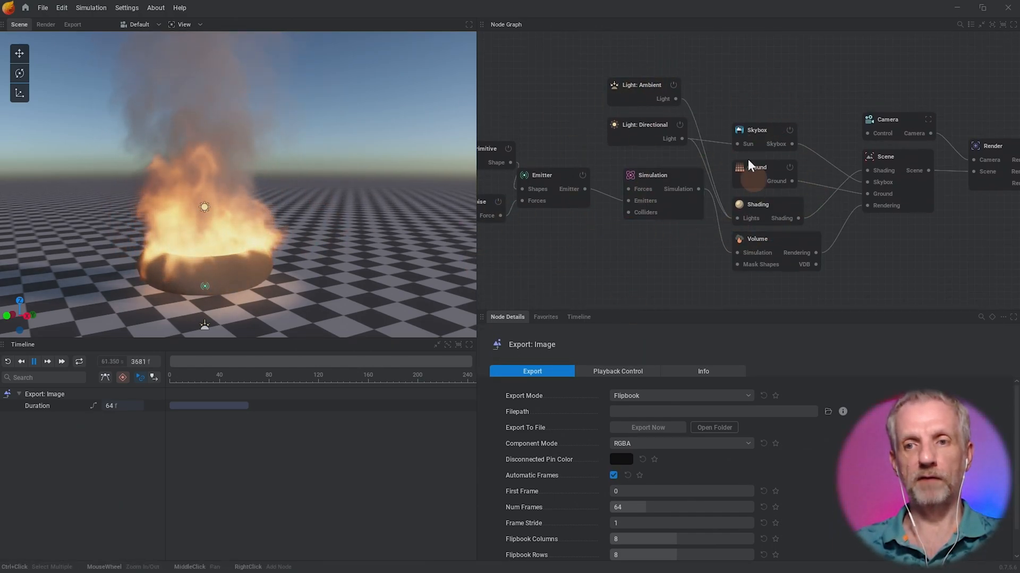
# Inspect the Light: Directional node's settings, then deselect it to see the whole graph.
pyautogui.click(644, 125)
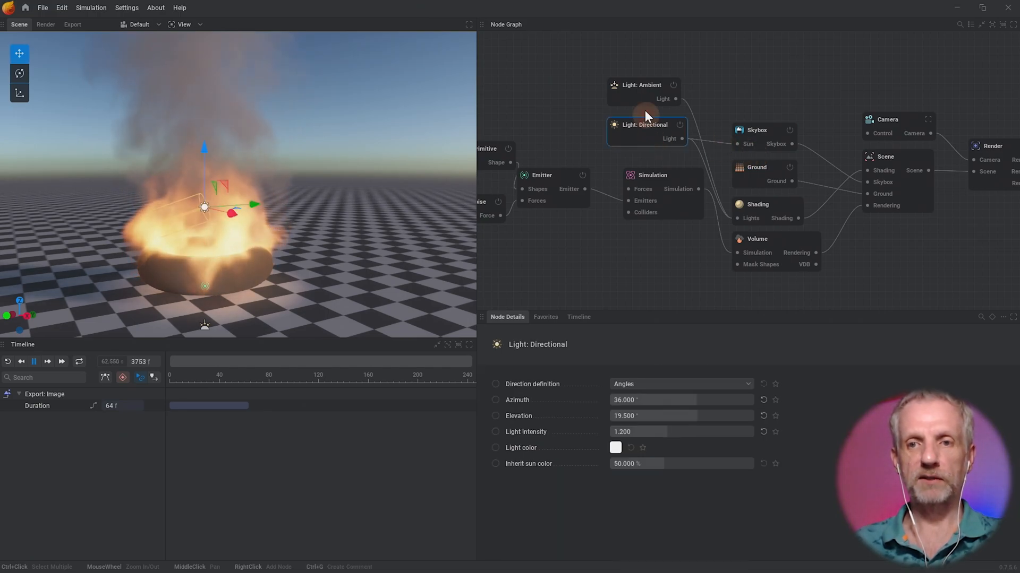
pyautogui.click(652, 175)
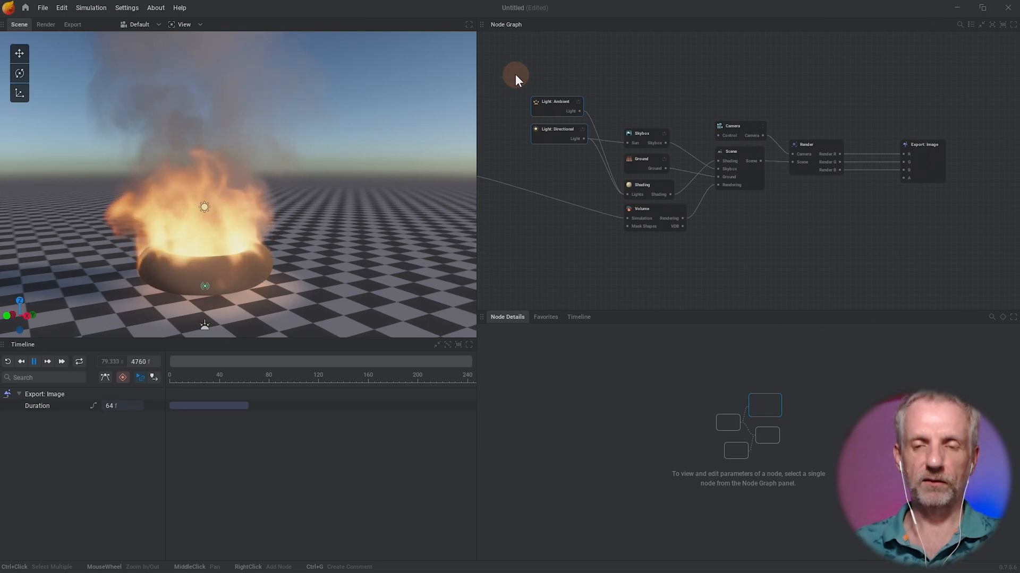
# Pan the node graph toward the Shape: Primitive, Force: Noise, Emitter and Simulation nodes.
pyautogui.moveTo(516, 77); pyautogui.dragTo(981, 272)
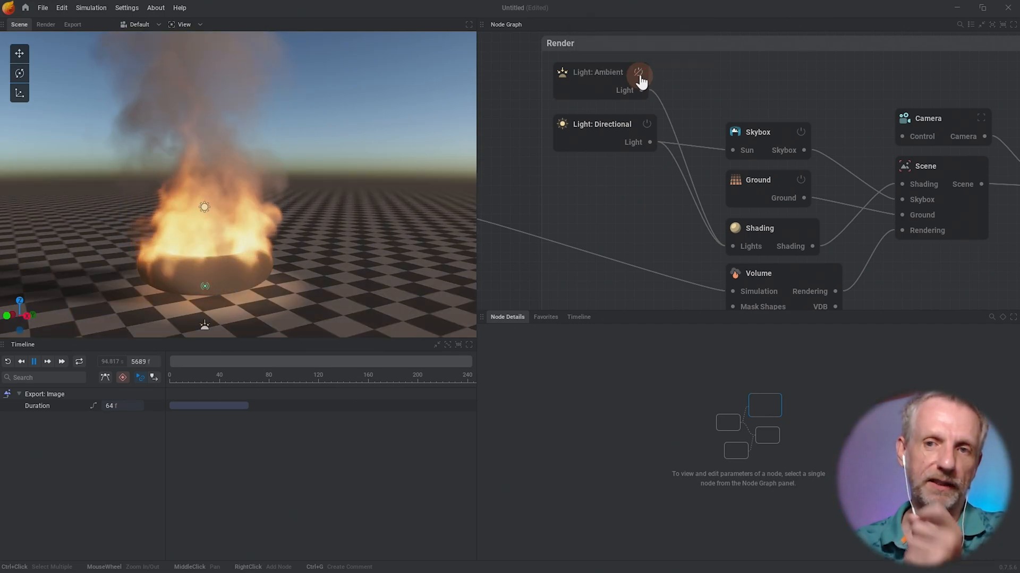
pyautogui.moveTo(639, 73)
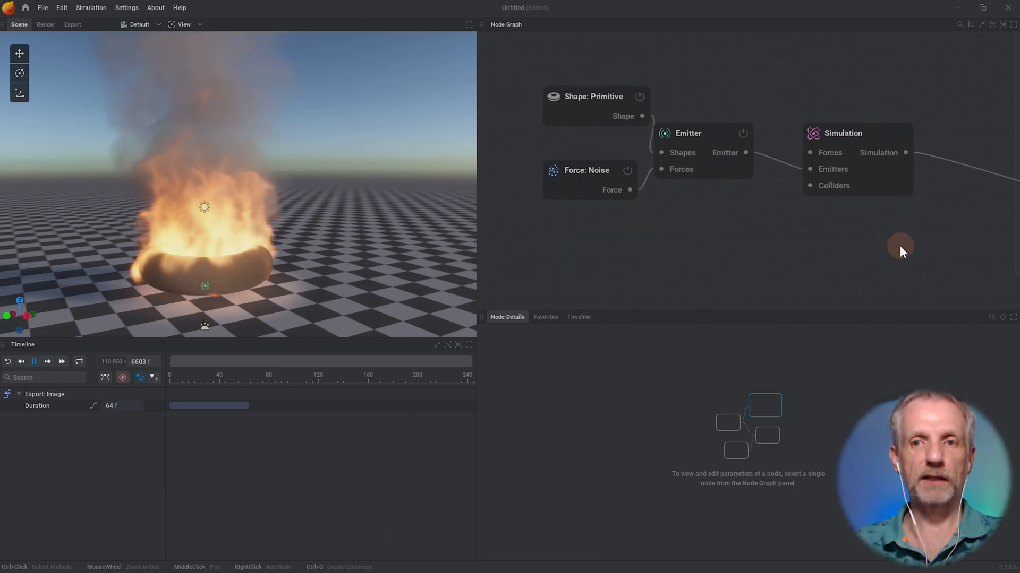
# Inspect the Force: Noise settings, then show the torus Shape: Primitive node's details.
pyautogui.click(593, 105)
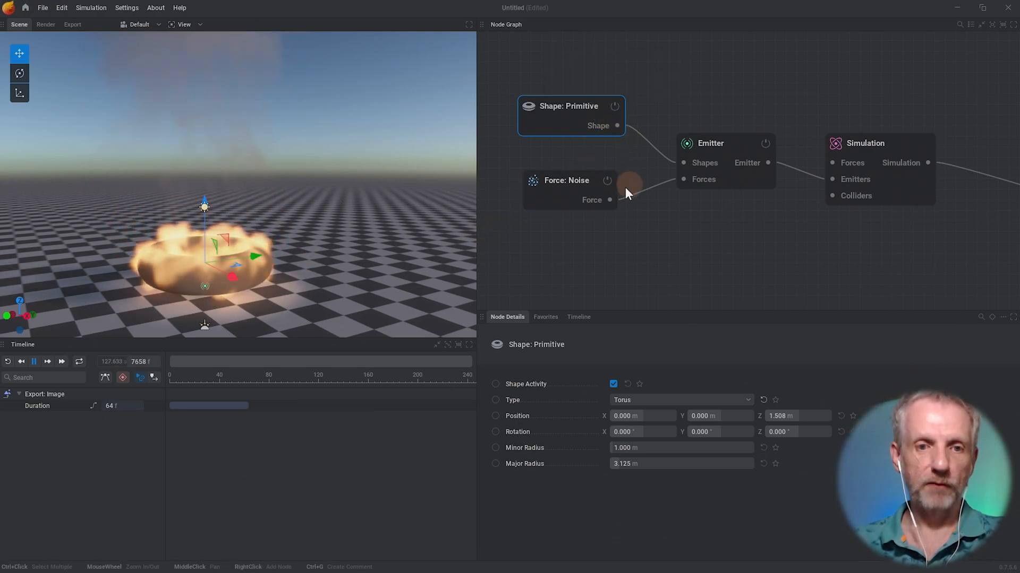
pyautogui.click(566, 189)
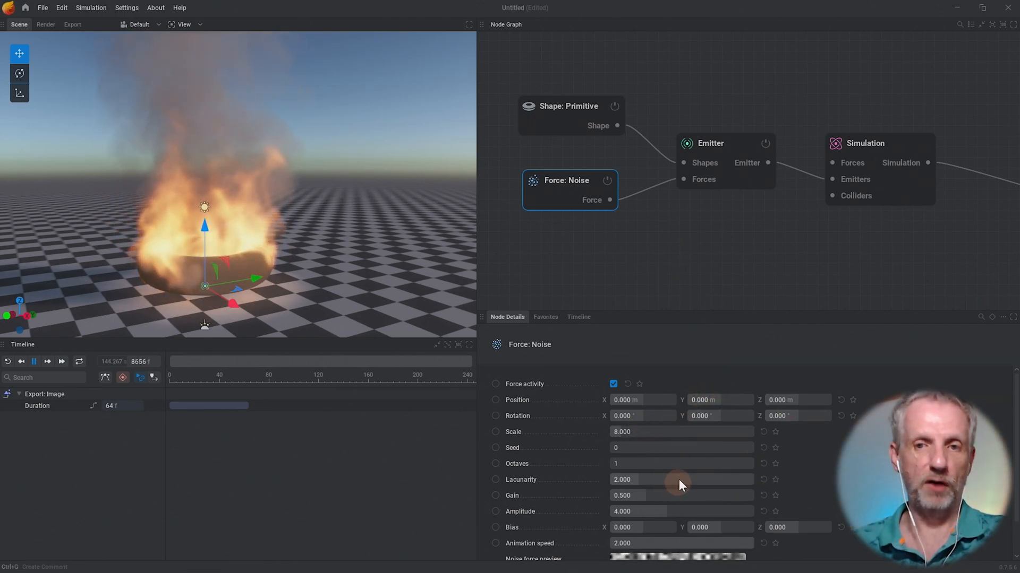
pyautogui.click(569, 116)
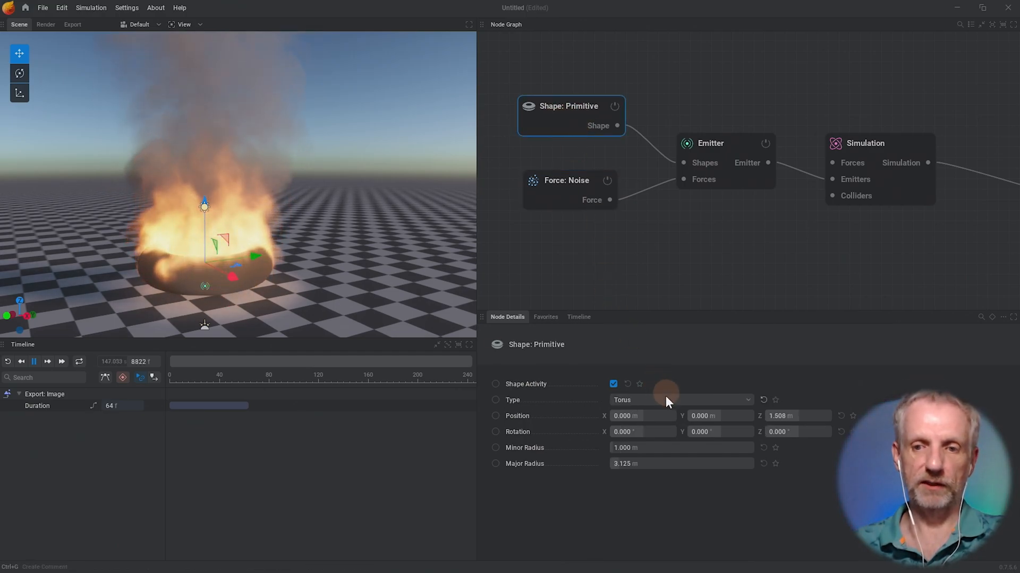
# Switch the emitter's primitive type from torus to box, then to cylinder, and select the Emitter node.
pyautogui.click(680, 400)
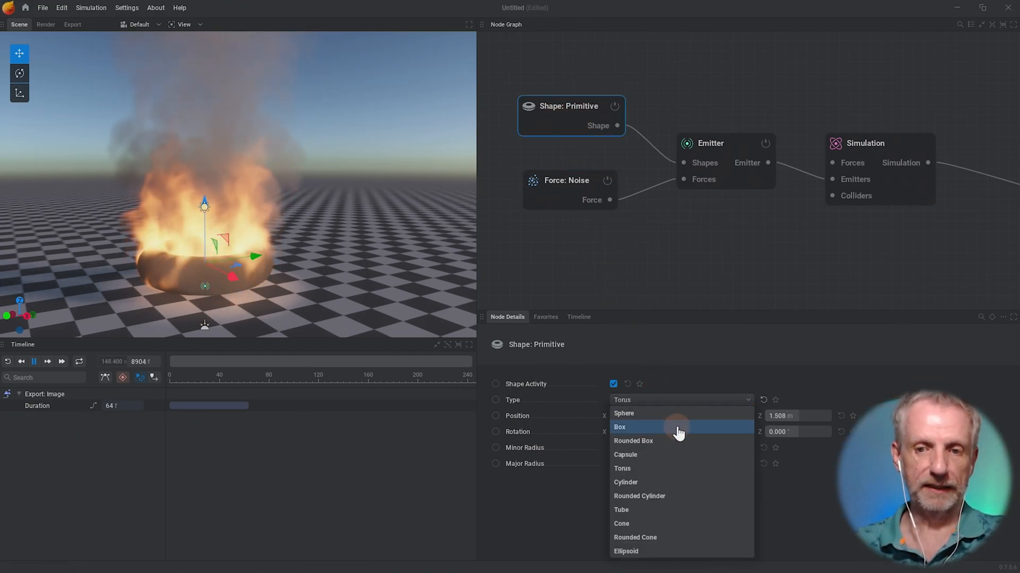
pyautogui.click(618, 427)
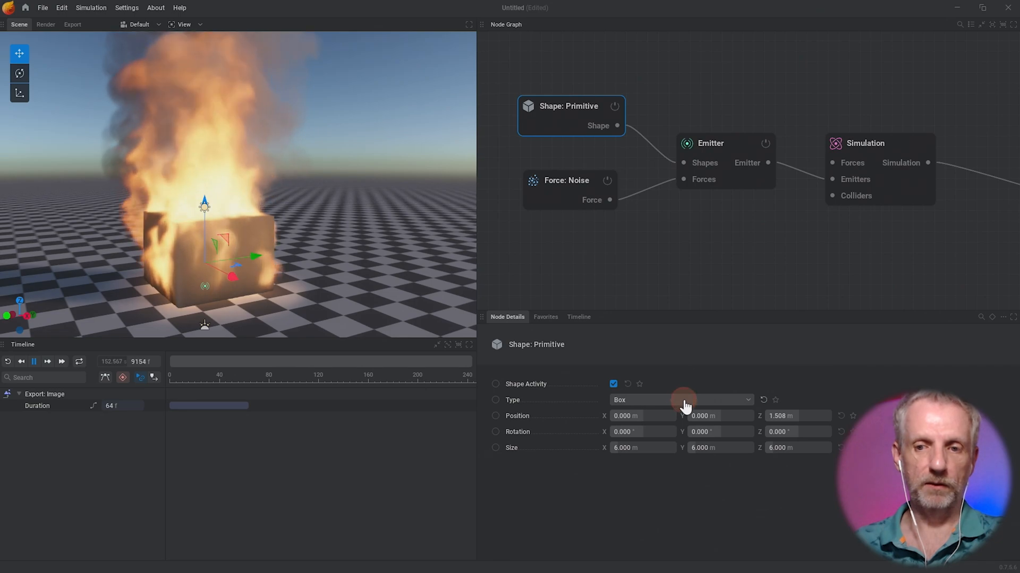
pyautogui.click(680, 399)
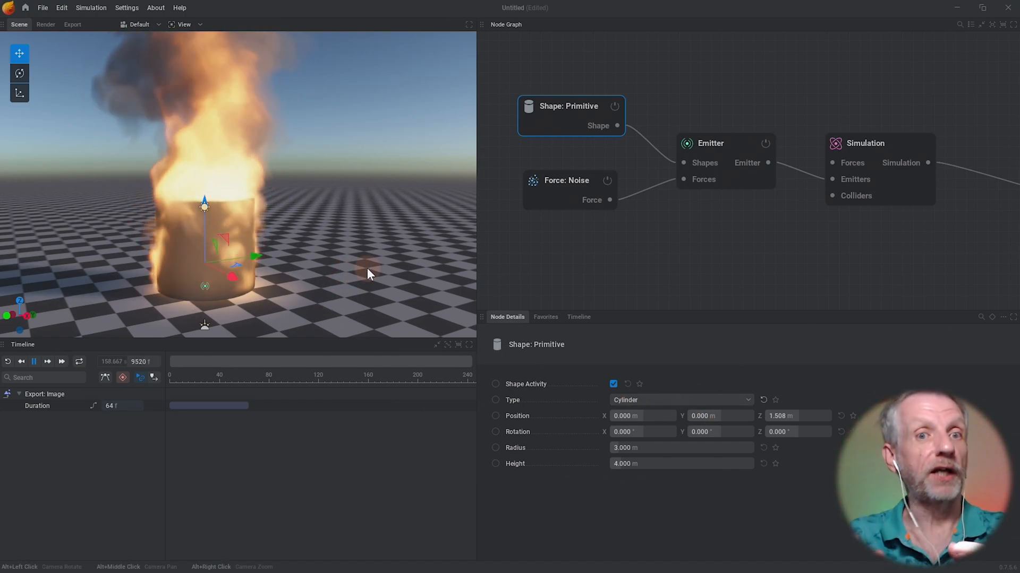
pyautogui.moveTo(558, 198)
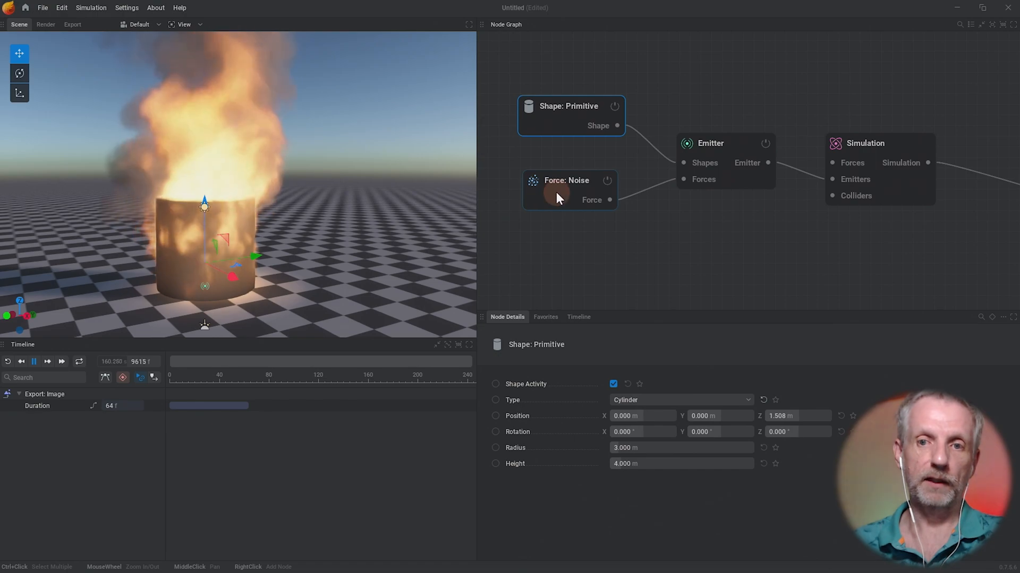
pyautogui.click(566, 189)
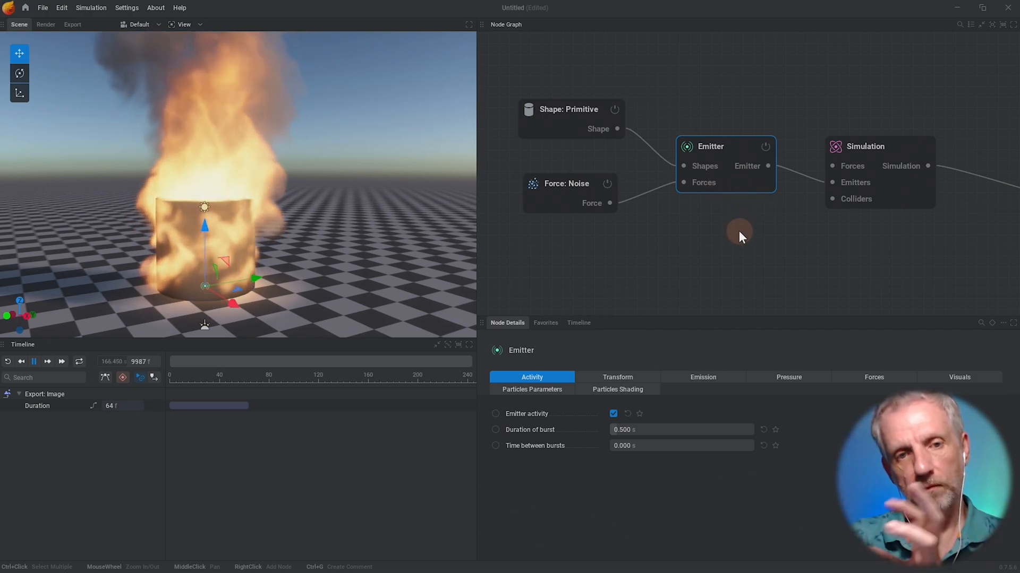
# In the Emitter's Emission settings, set the fuel rate to 11.5 %/s after trying a higher value.
pyautogui.click(616, 377)
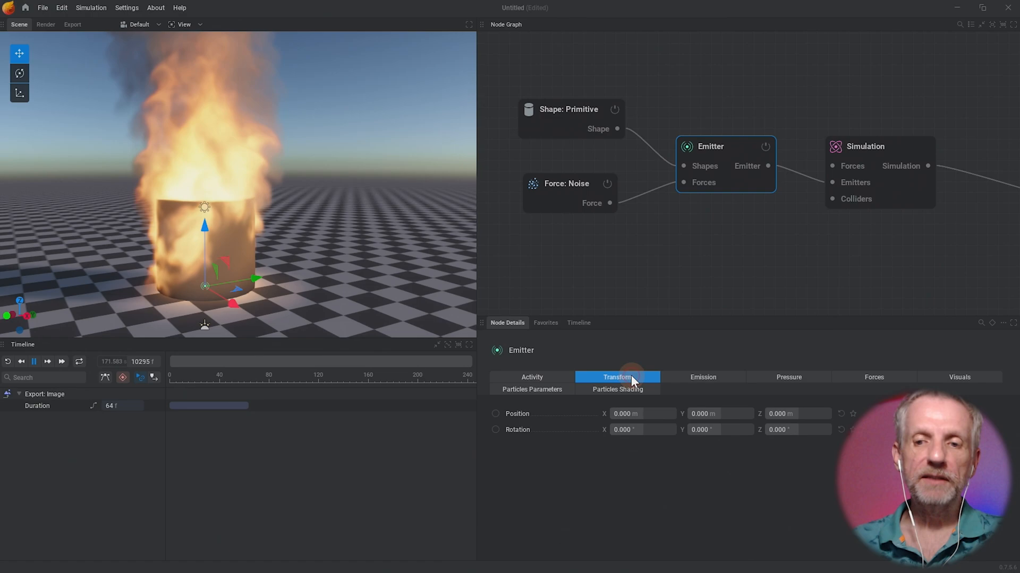
pyautogui.click(702, 377)
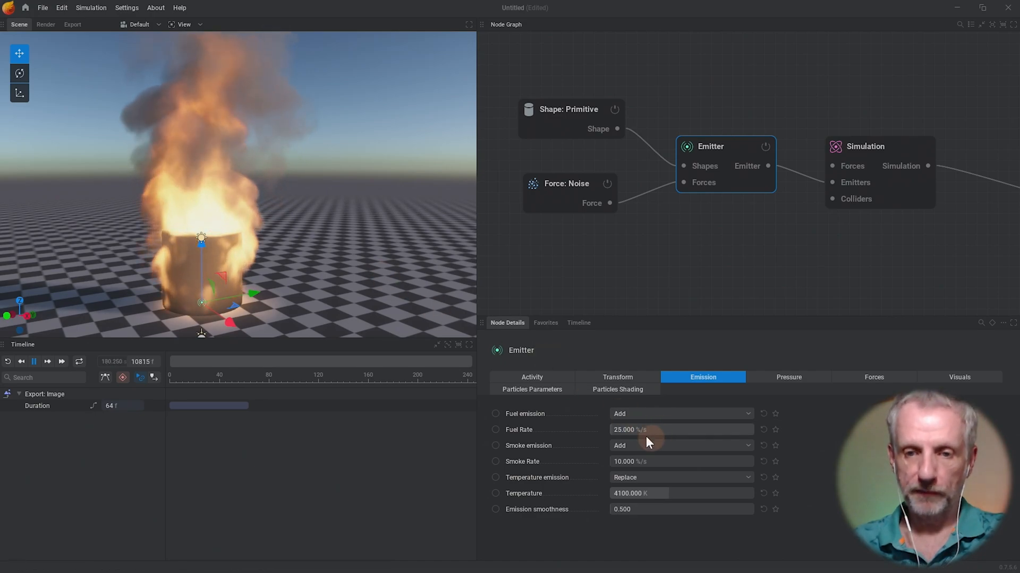
pyautogui.write('0.000')
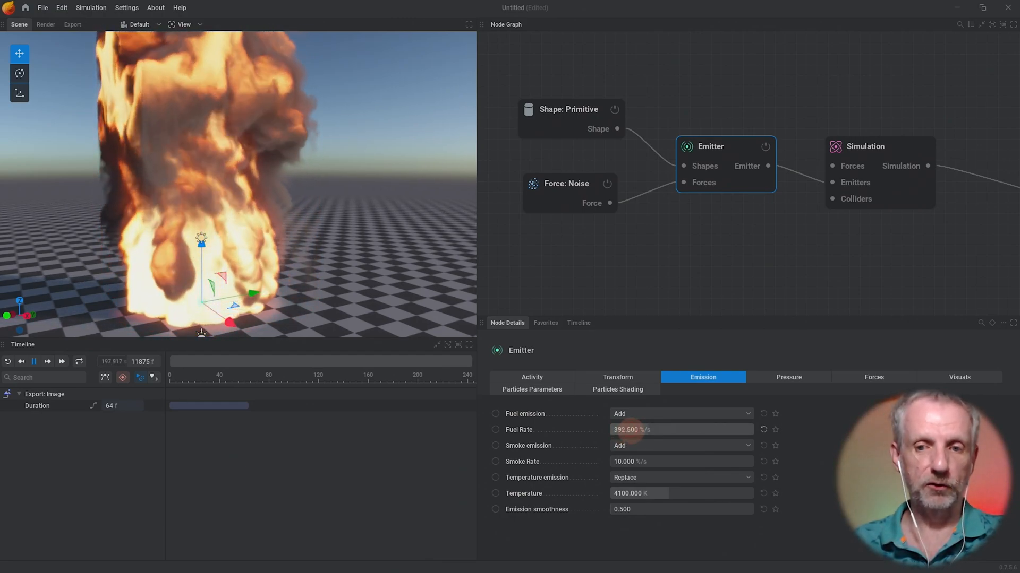
pyautogui.click(650, 429)
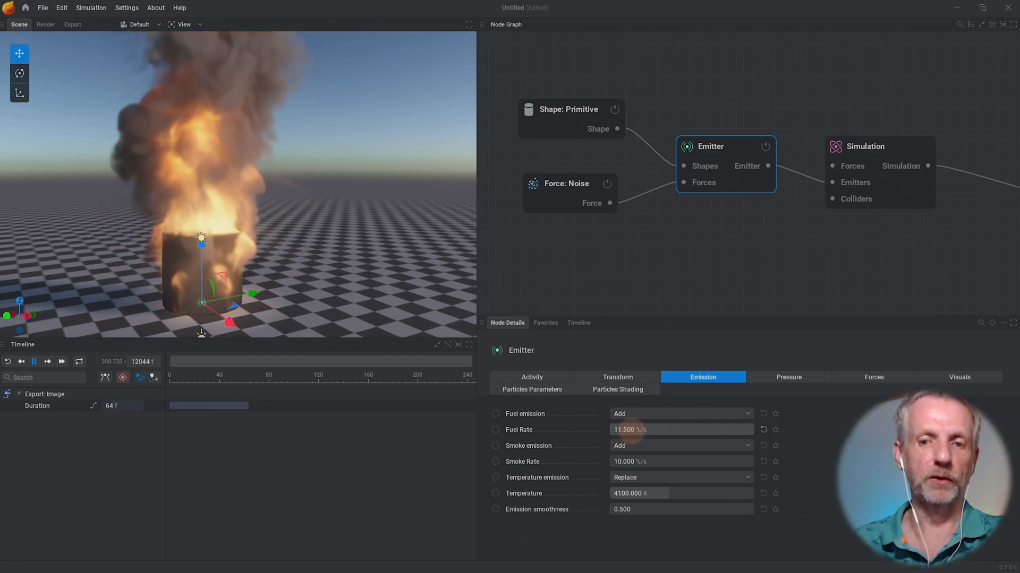
# Play the simulation from the Timeline so the cylinder burns at fuel rate 27.5 and 4100 K.
pyautogui.click(681, 429)
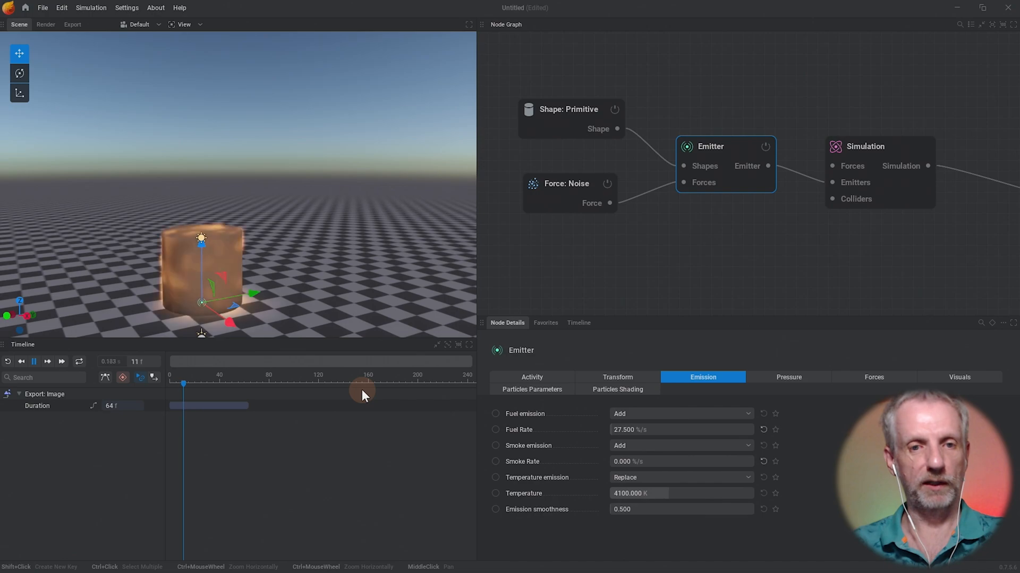
pyautogui.click(34, 362)
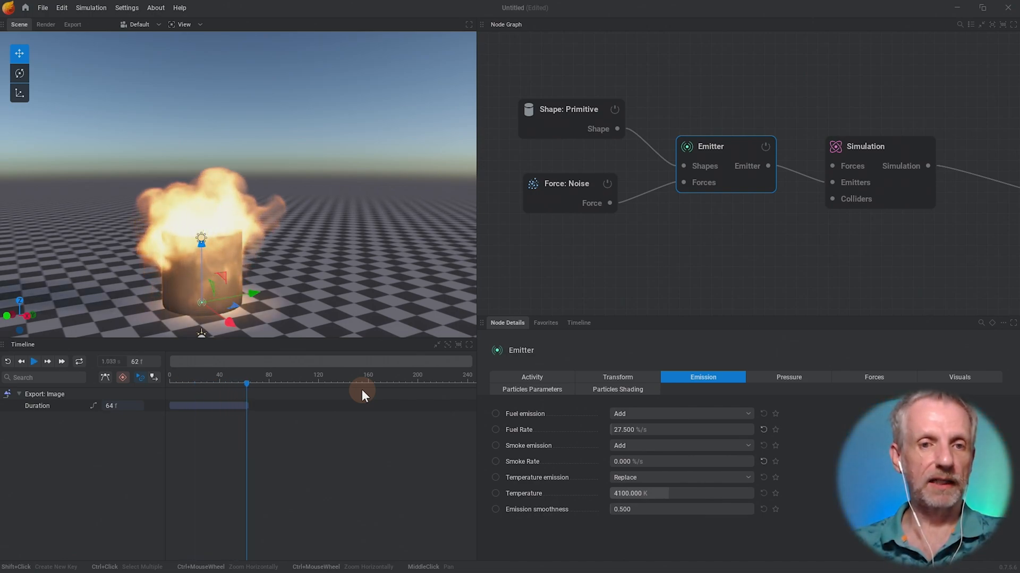
pyautogui.click(33, 362)
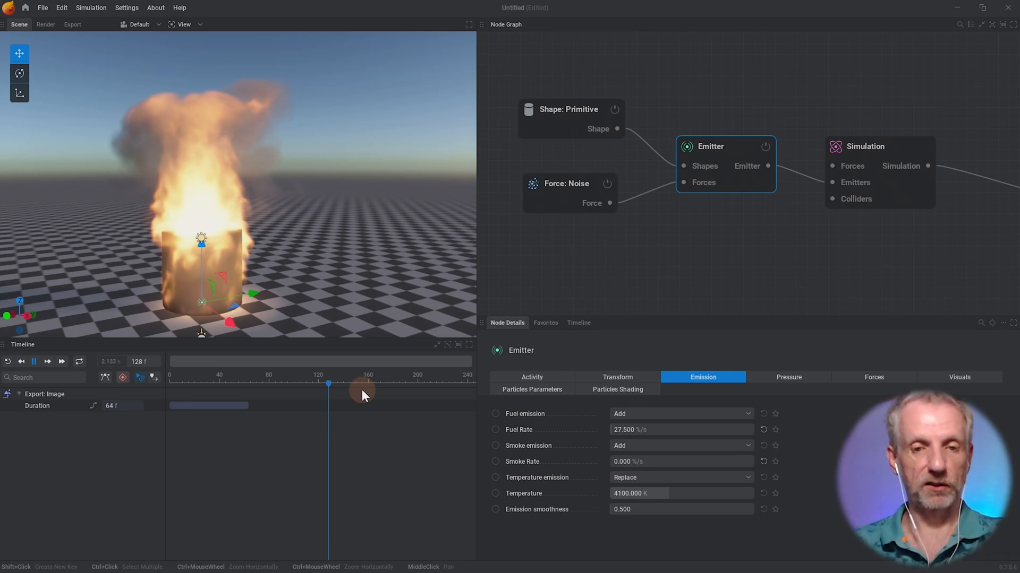
pyautogui.click(33, 362)
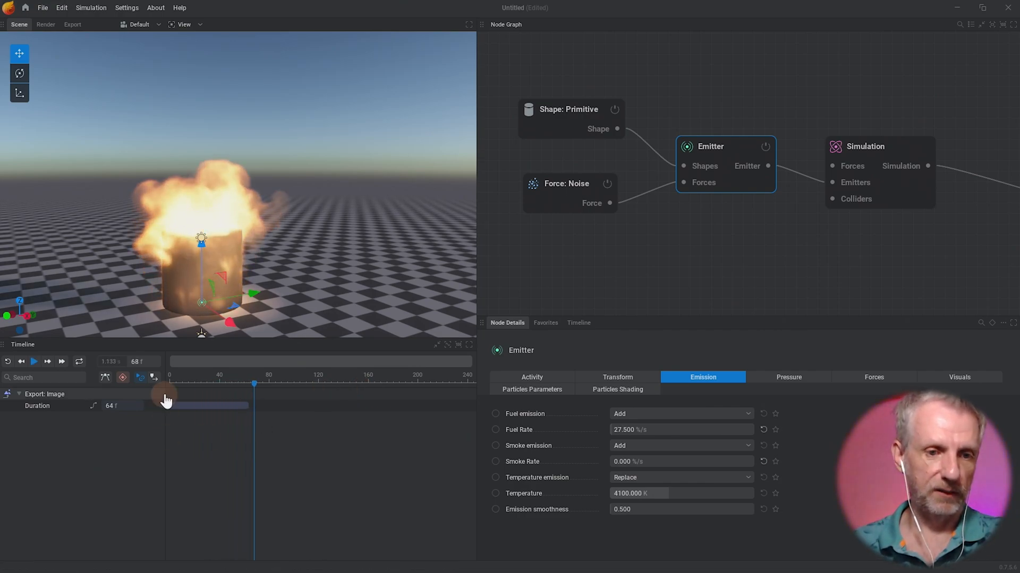
pyautogui.click(61, 364)
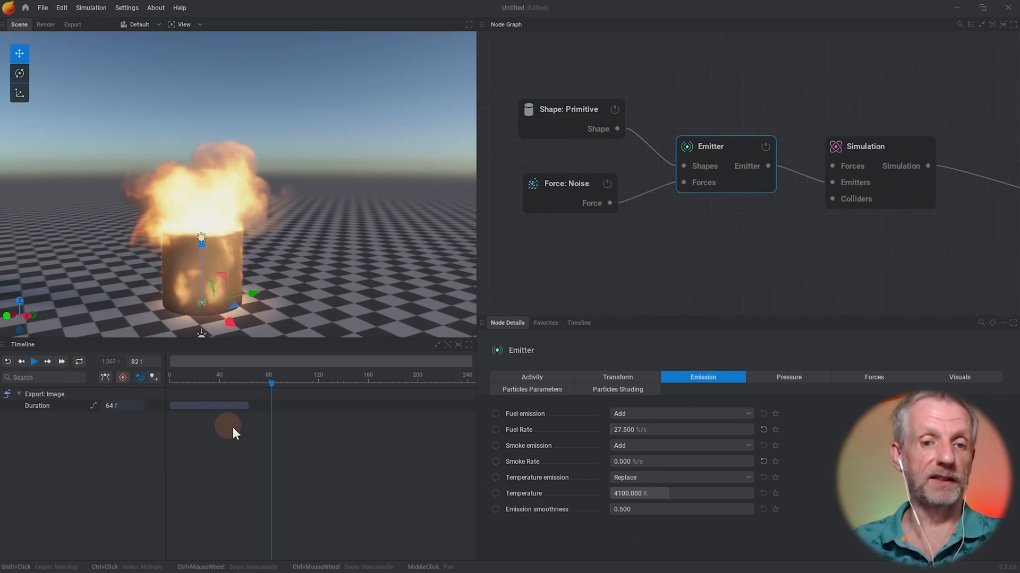
pyautogui.click(34, 363)
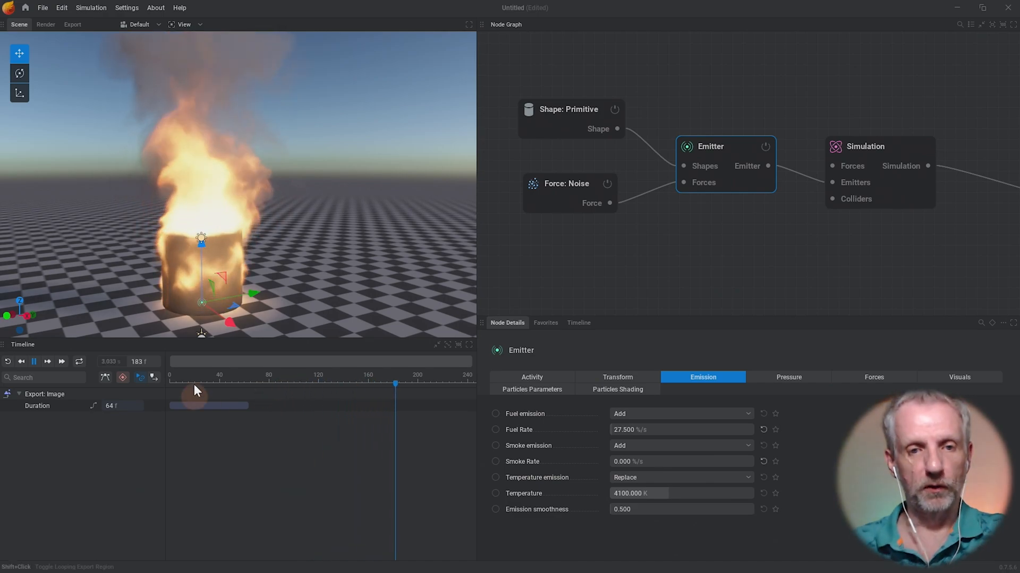
# Check the Shape: Primitive settings and return to the Emitter's Emission settings.
pyautogui.click(569, 109)
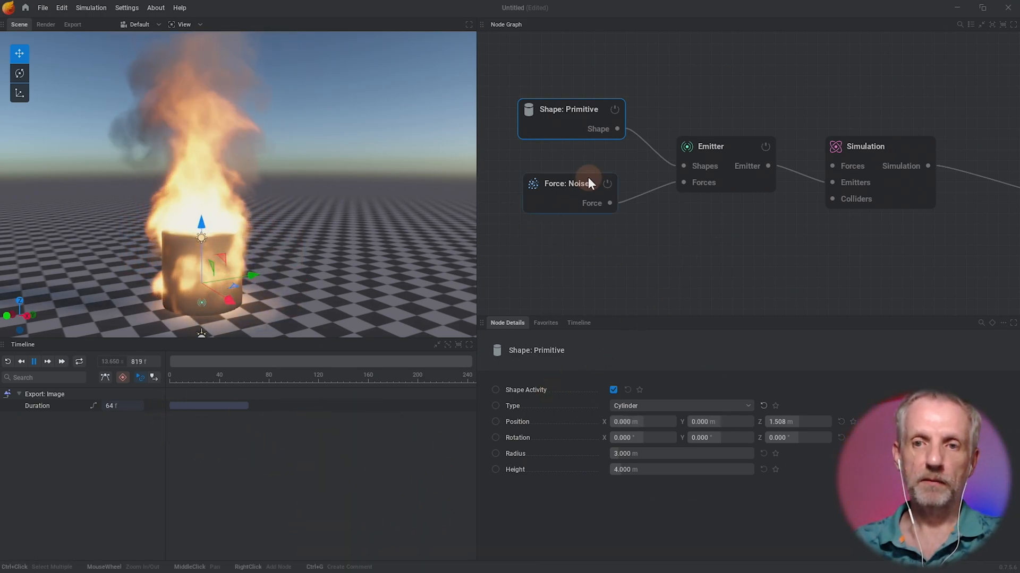
pyautogui.click(711, 147)
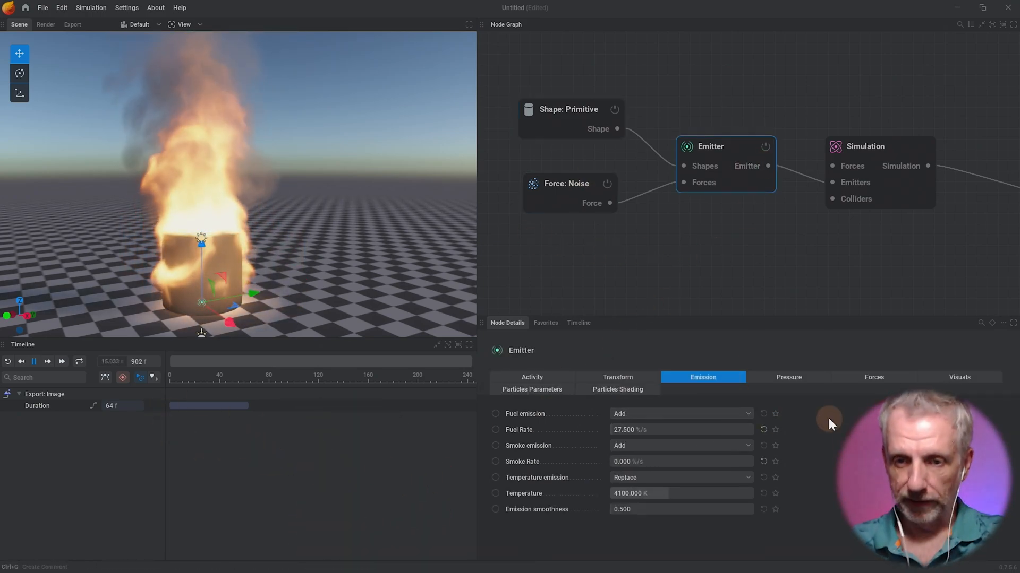
# In the Emitter's Activity settings, set 1.000 s between 0.5-second bursts.
pyautogui.click(615, 377)
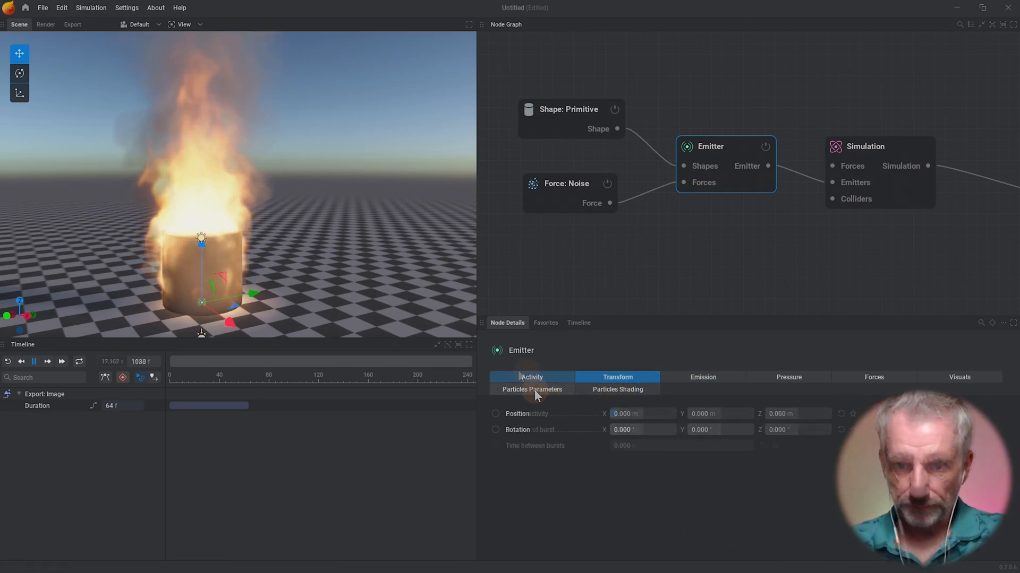
pyautogui.click(531, 377)
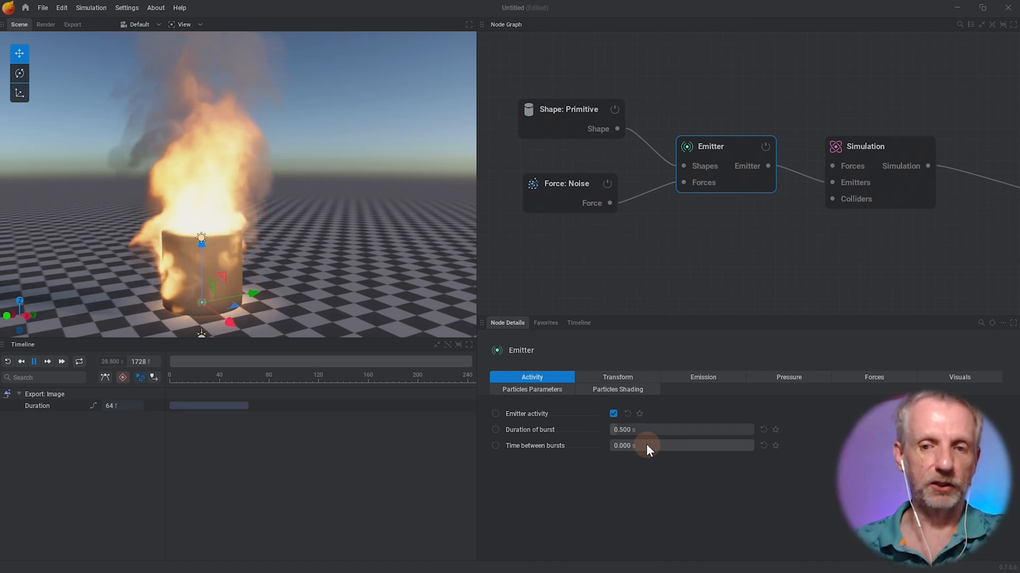
pyautogui.click(681, 445)
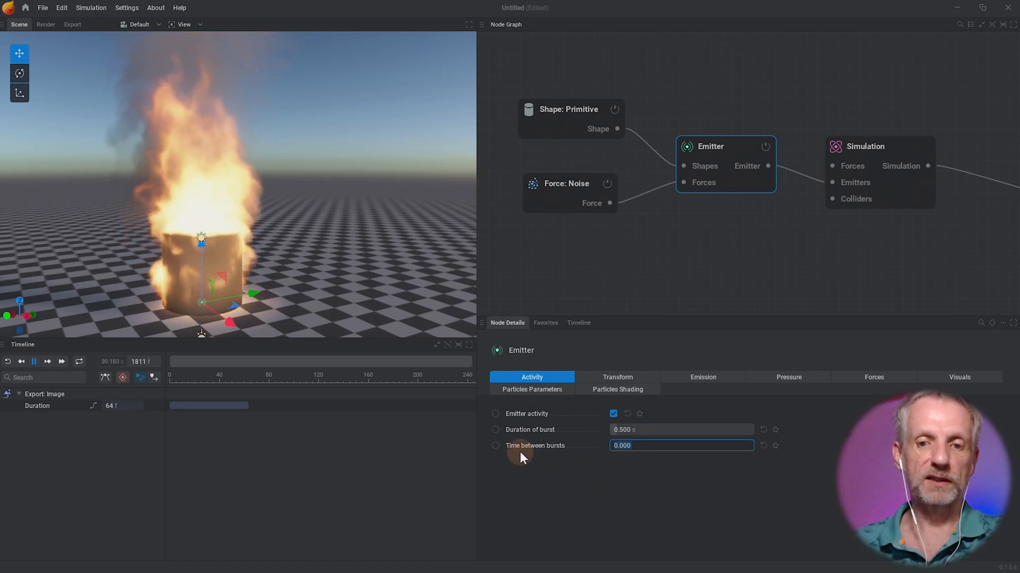
pyautogui.write('1.000')
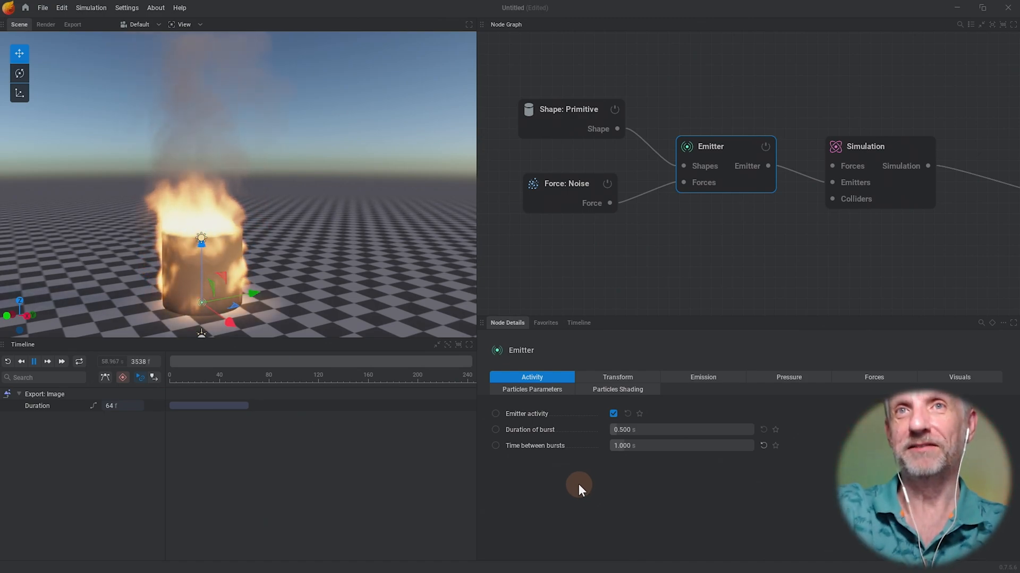
# Set the cylinder Shape: Primitive height to 0.100 m, making a flat disc, and reselect the Emitter.
pyautogui.click(570, 109)
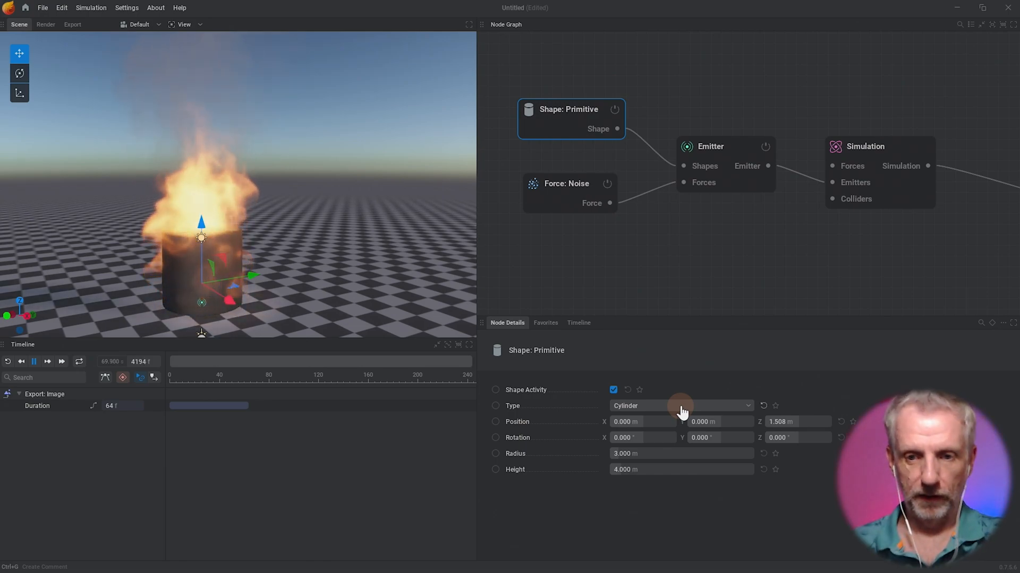
pyautogui.click(680, 405)
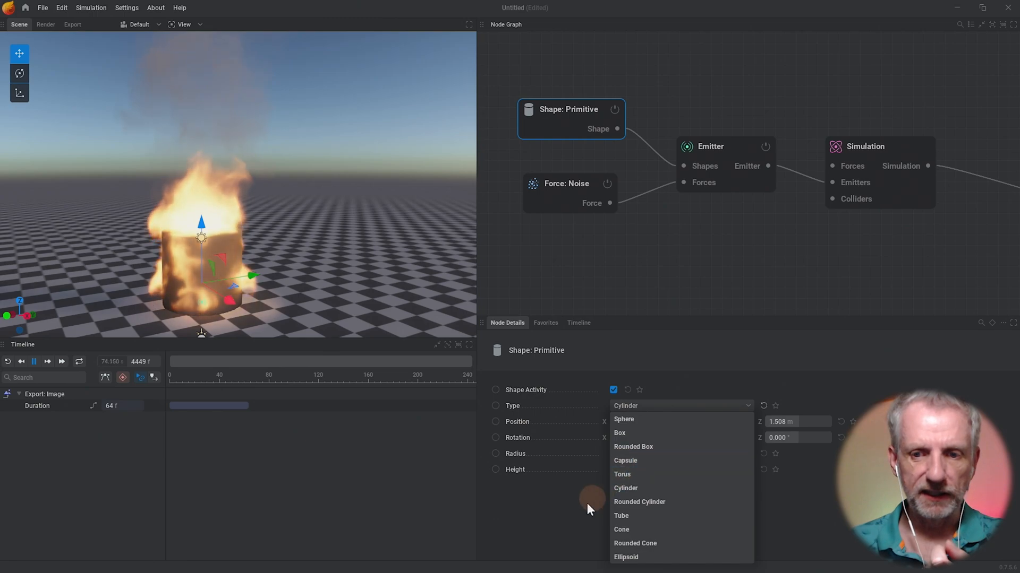
pyautogui.click(624, 487)
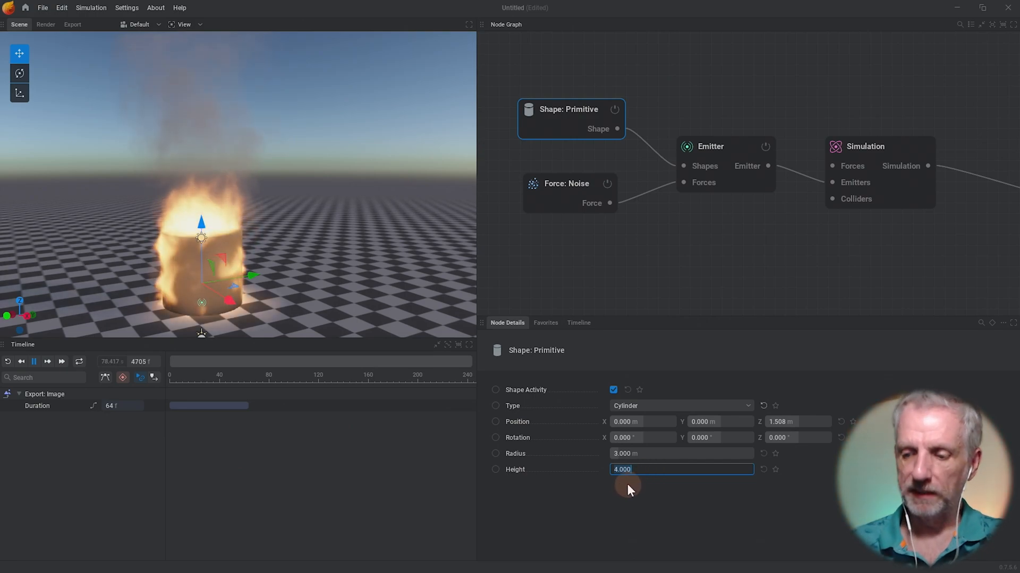
pyautogui.write('0.100 m')
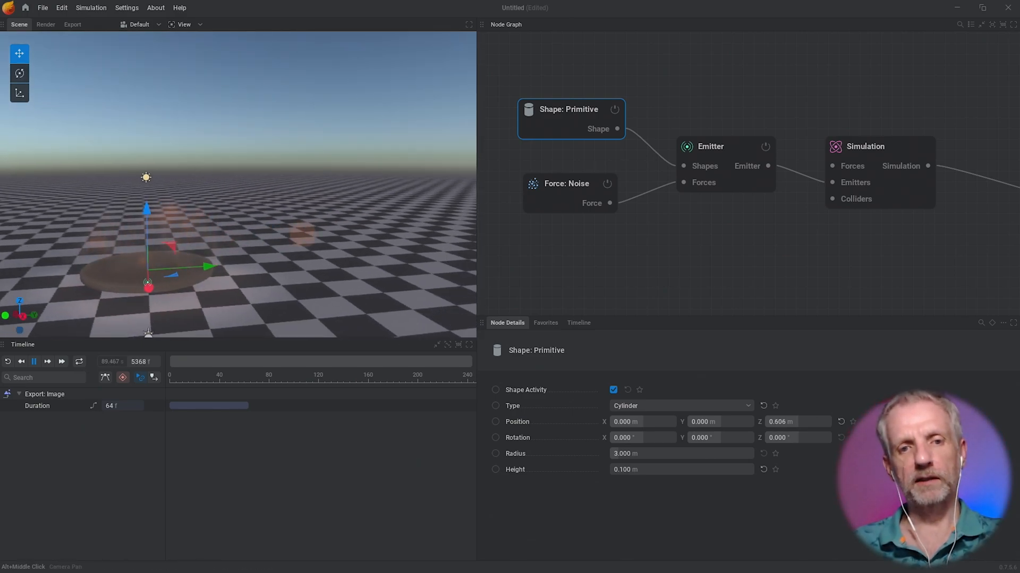
pyautogui.click(710, 146)
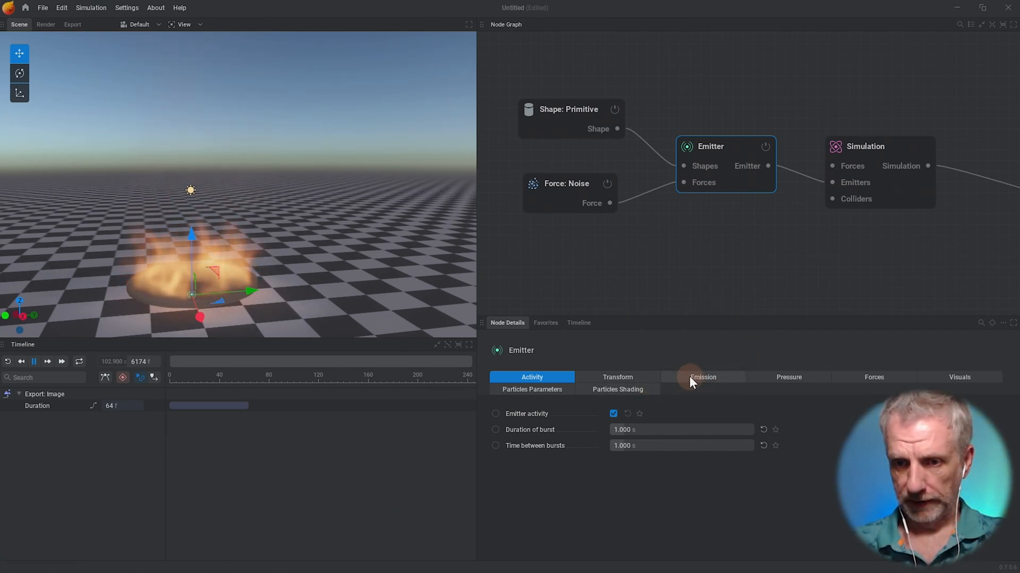
# Show the Emitter's Emission settings to raise fuel and smoke rates to 100 %/s.
pyautogui.click(702, 377)
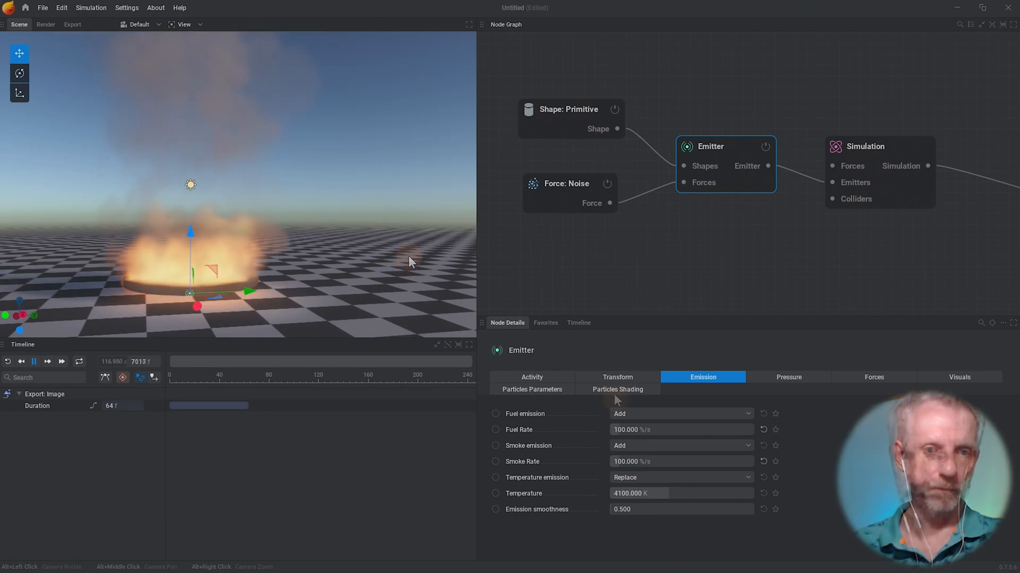
# Set the emitter's Duration of burst so each burst lasts 0.7 s.
pyautogui.click(531, 377)
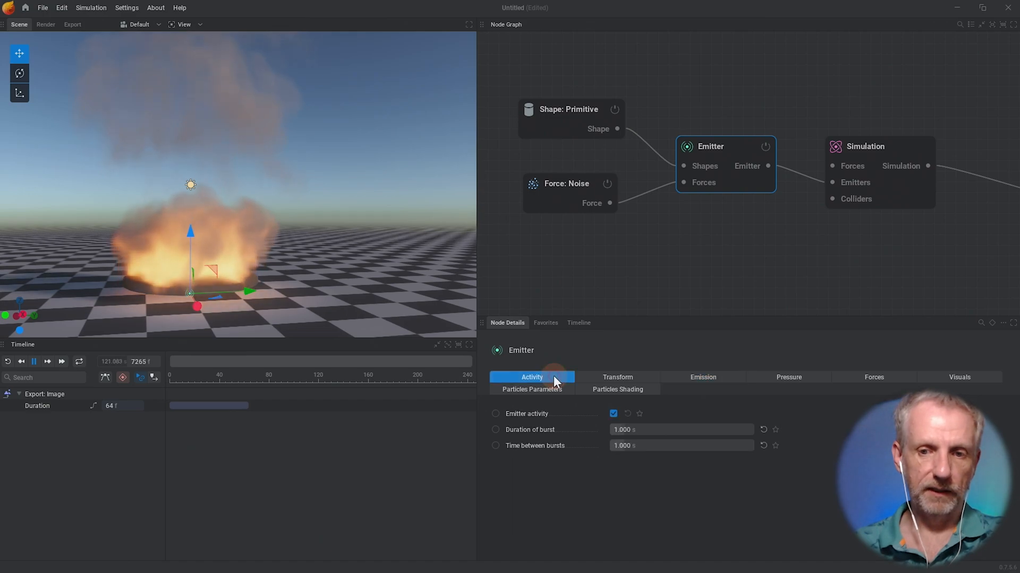
pyautogui.click(680, 429)
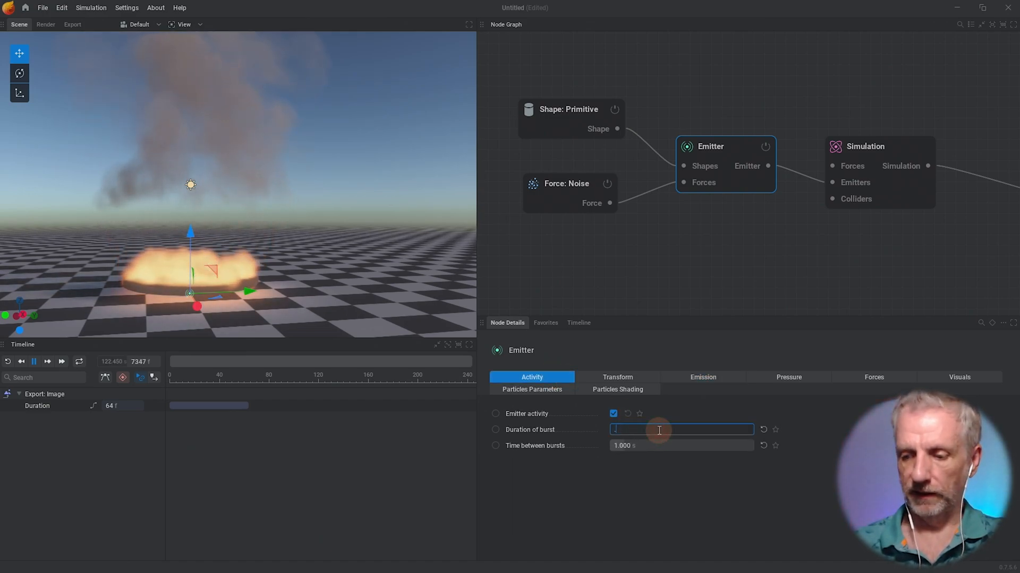
pyautogui.write('0.300 s')
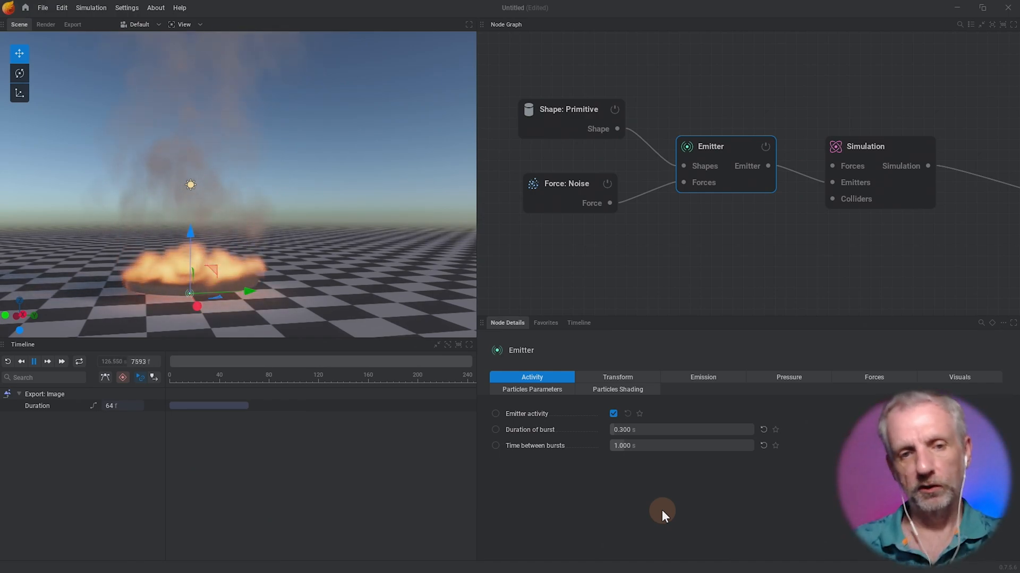
pyautogui.click(680, 429)
pyautogui.write('0.700')
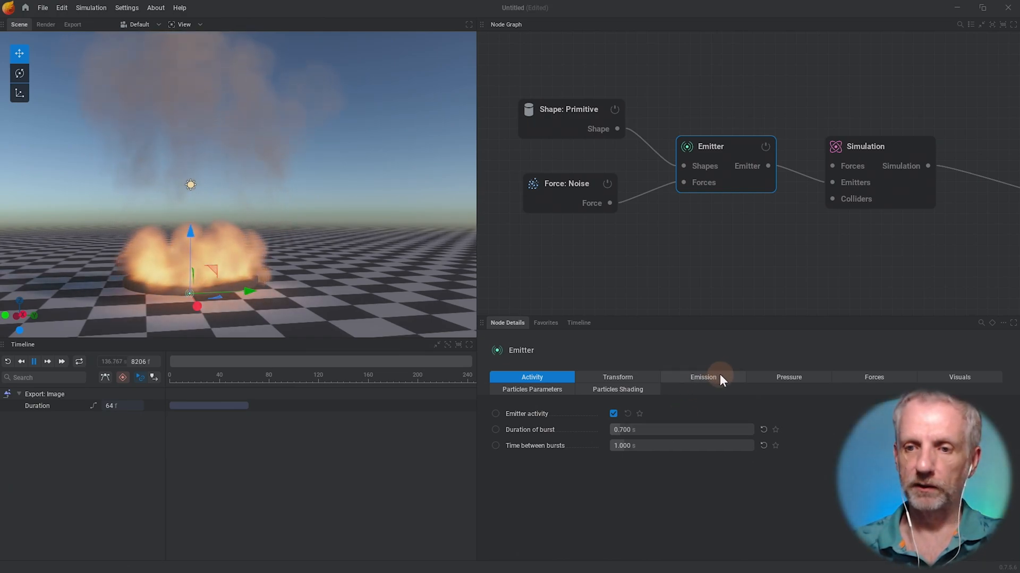
# Raise the emitter's Fuel Rate to 1015 %/s and Temperature to 10000 K.
pyautogui.click(702, 377)
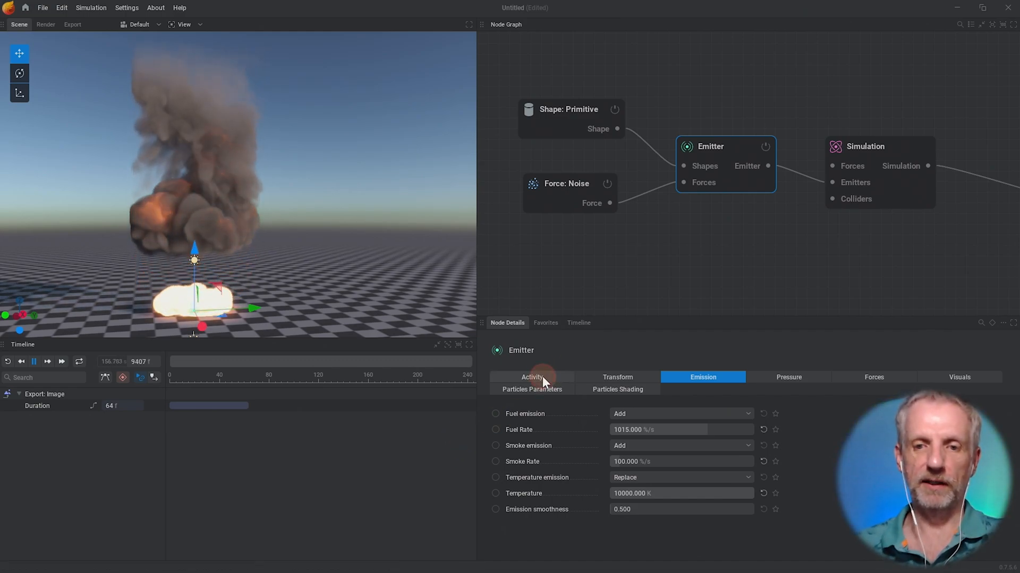
# Set Time between bursts to 5.000 s so explosions fire five seconds apart.
pyautogui.click(531, 377)
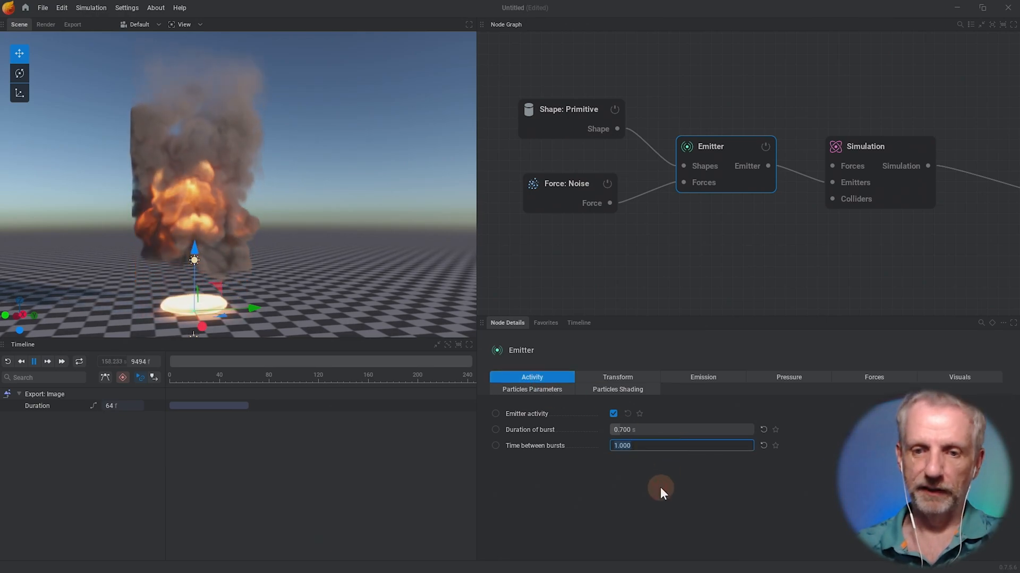
pyautogui.write('5.000')
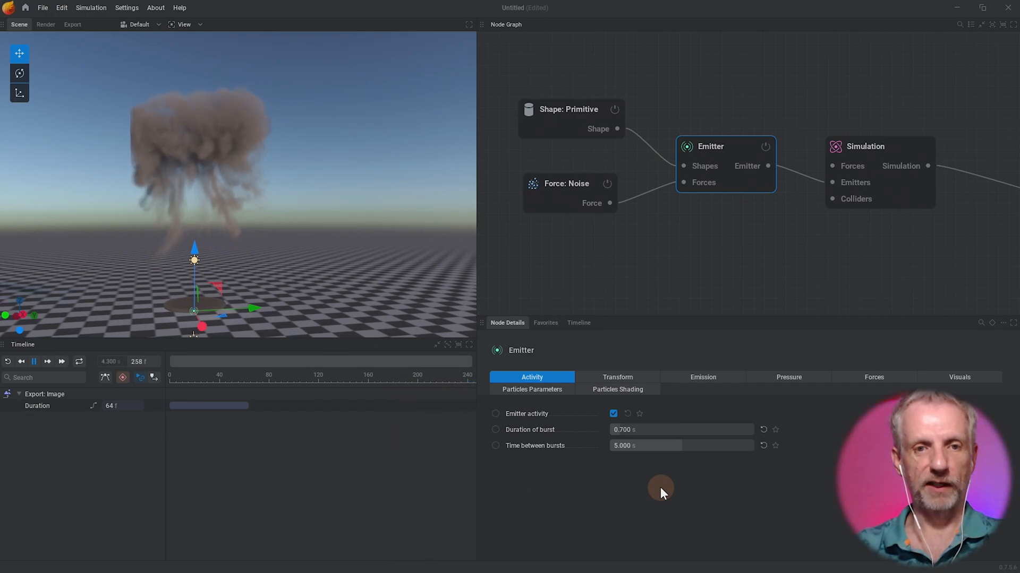
pyautogui.click(210, 384)
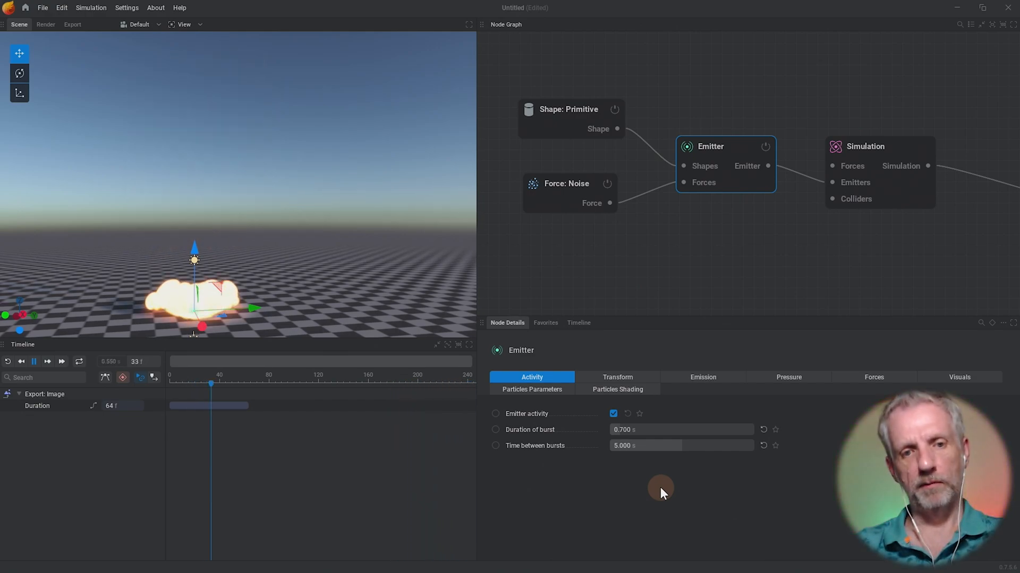